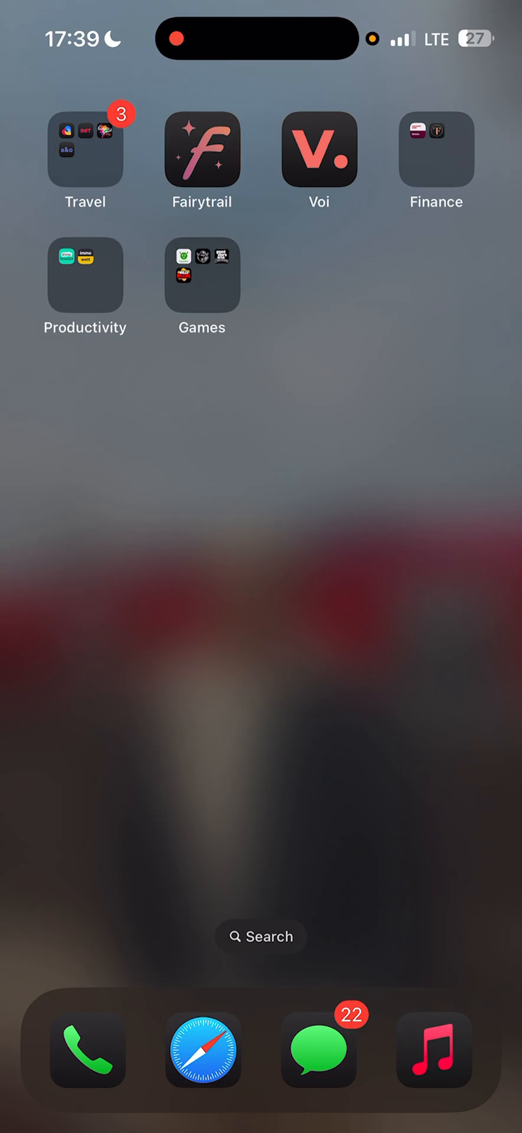
Launch Safari from the dock and enter cosgers.co in the address bar.
click(205, 1053)
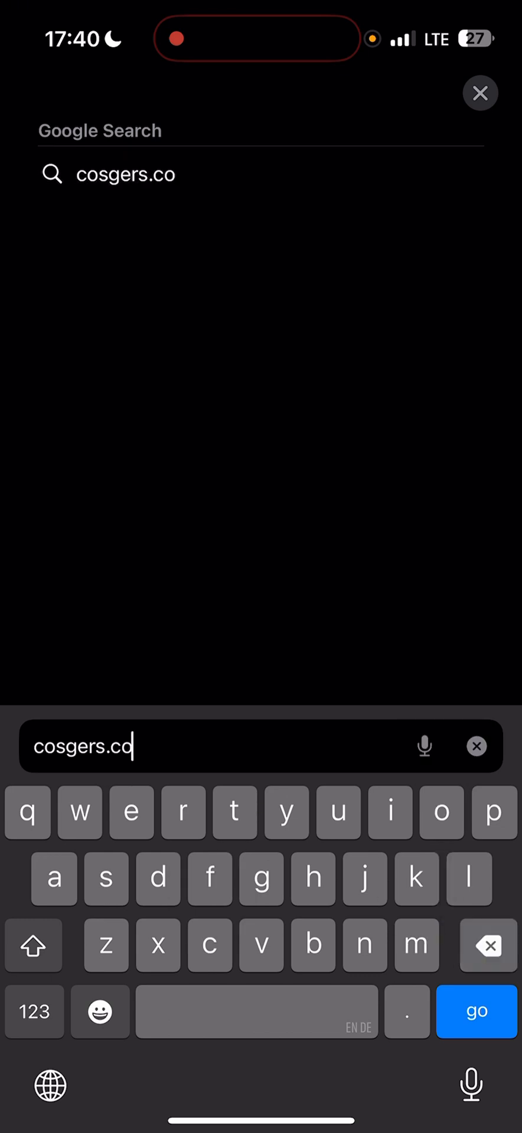
Correct the address to cosgets.com and load the HappyMod 3.5.6 page.
key(Backspace)
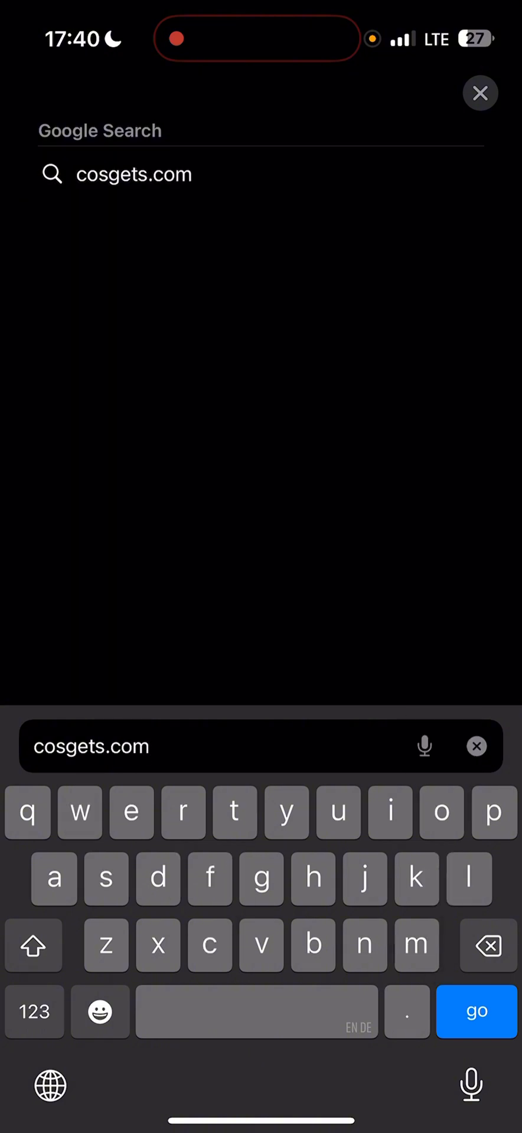
text(/h)
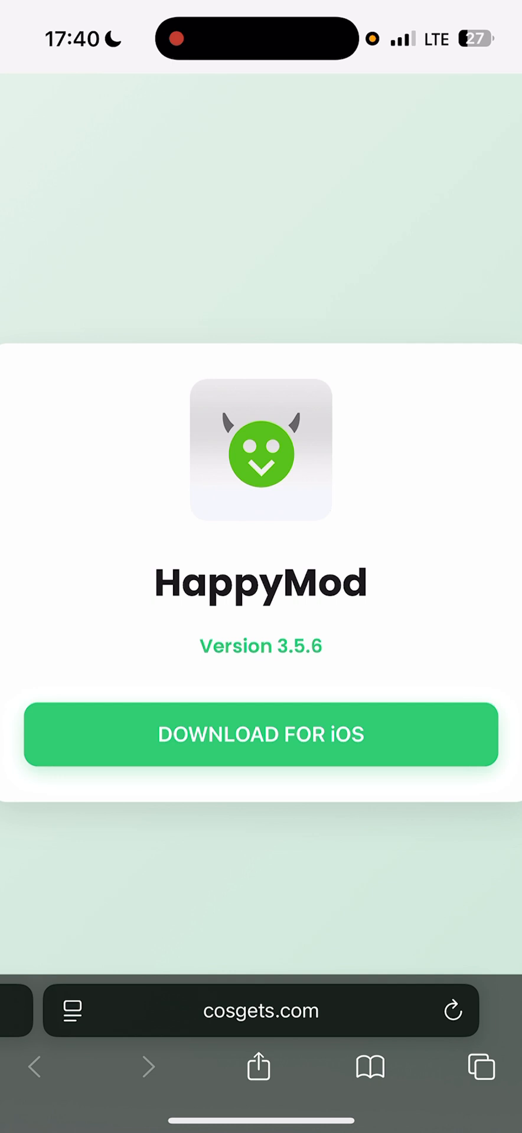
Start the HappyMod iOS download and continue to the lockverify.net verification page.
click(260, 734)
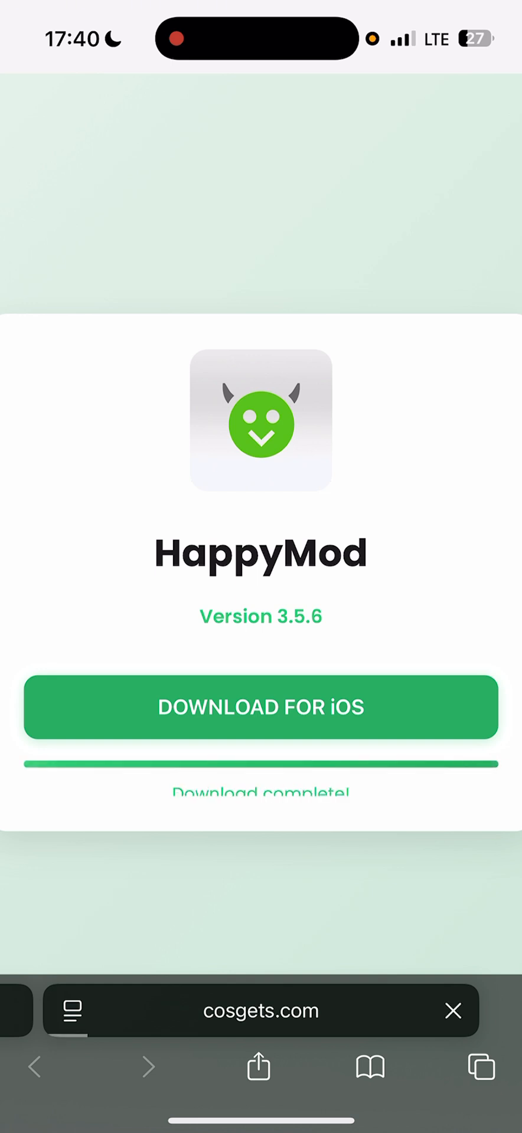
click(261, 706)
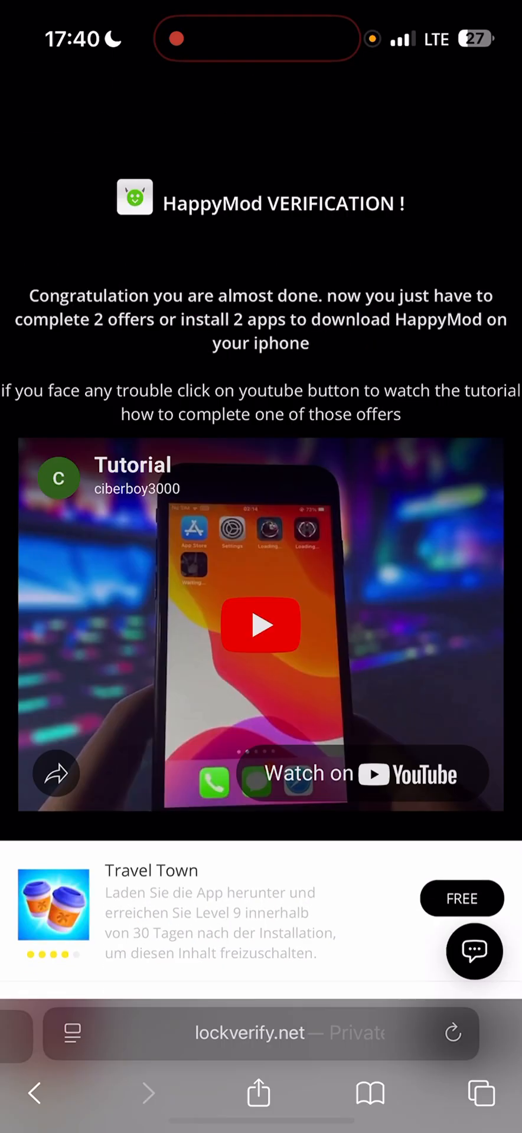
Briefly play and pause the tutorial video, then reach the offers list requiring two more.
scroll(down, 3)
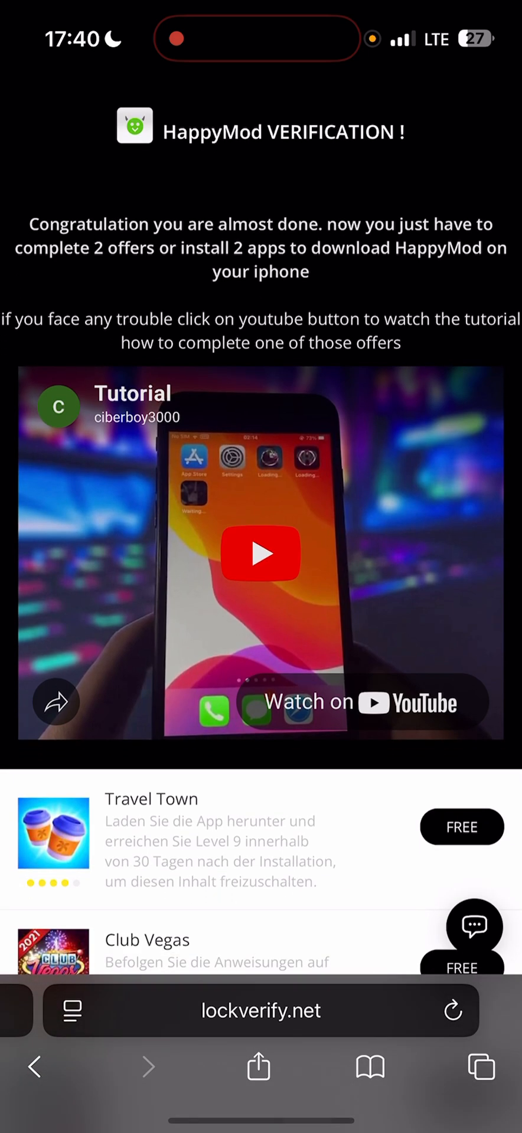
click(260, 553)
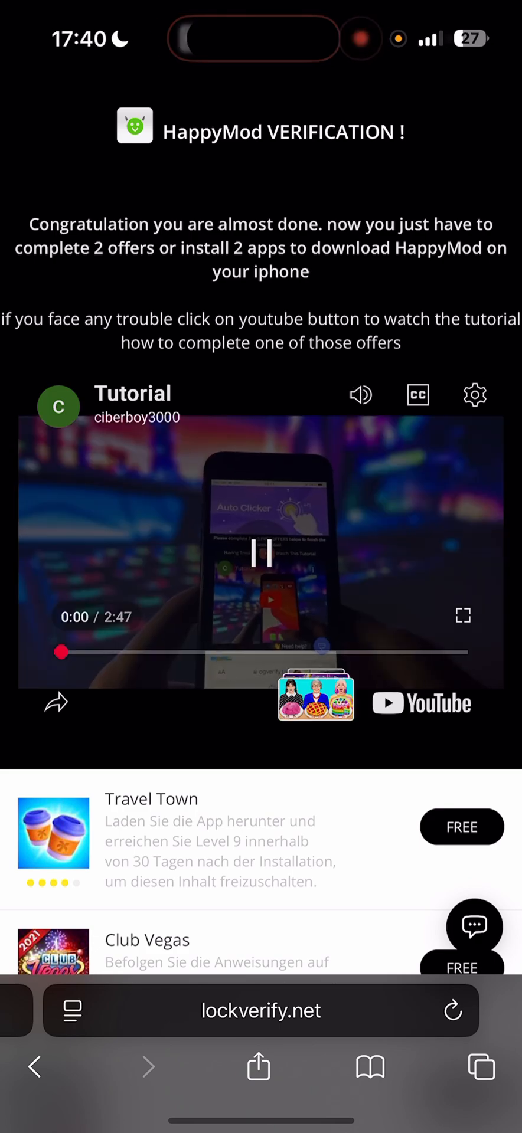
click(260, 554)
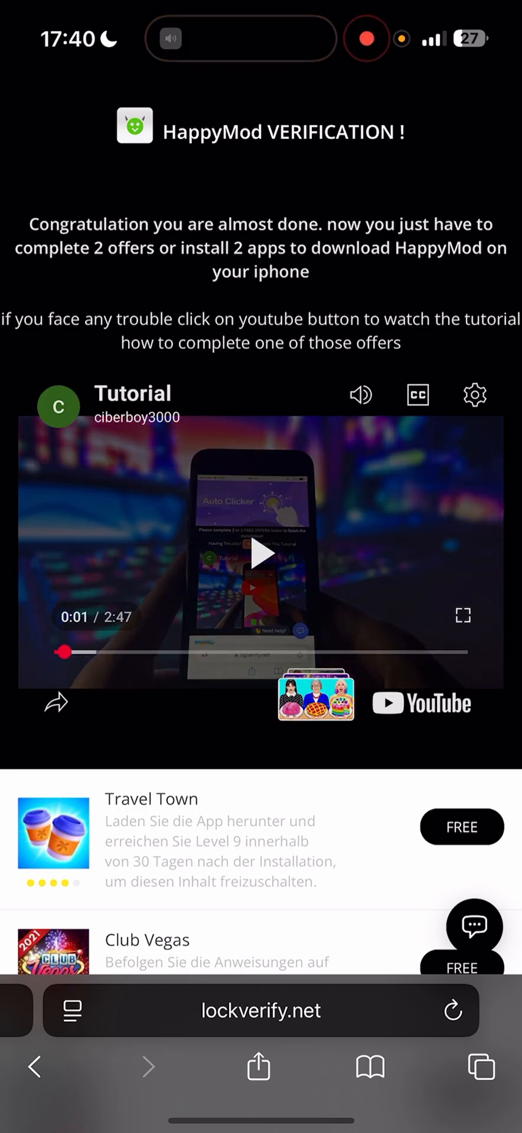
scroll(down, 3)
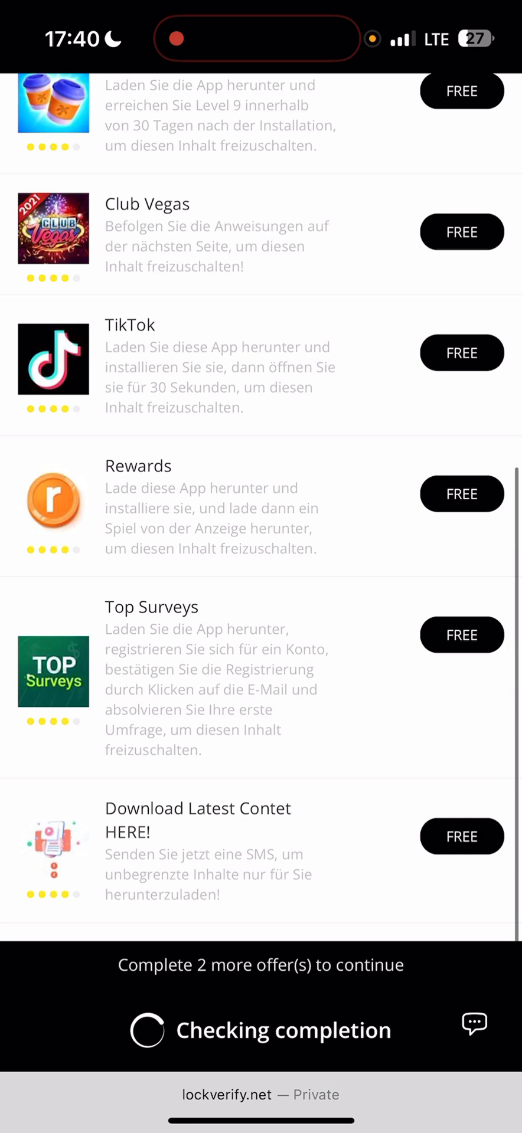